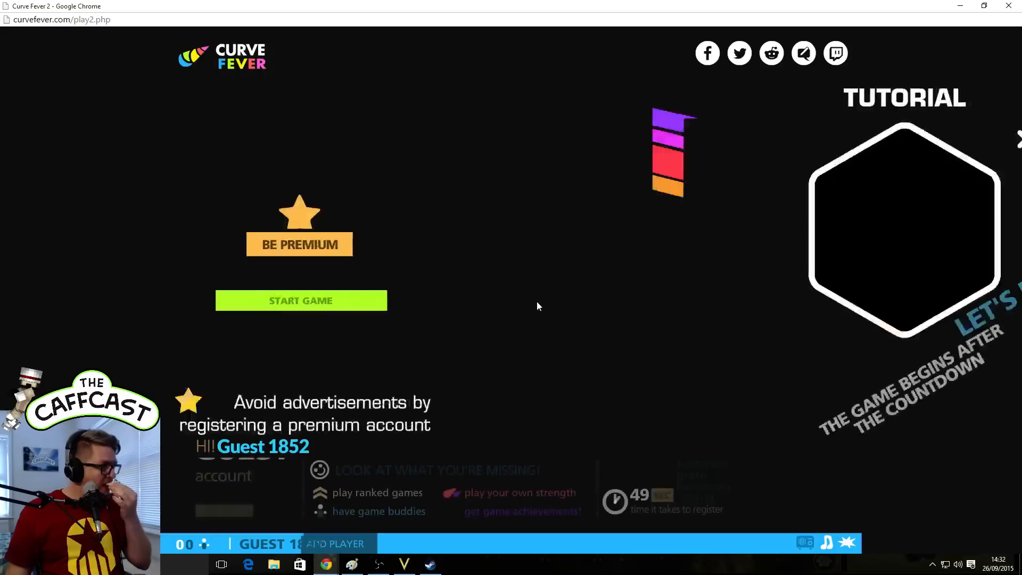
# Start Curve Fever 2 as a guest and dismiss the tutorial panel.
pyautogui.click(300, 300)
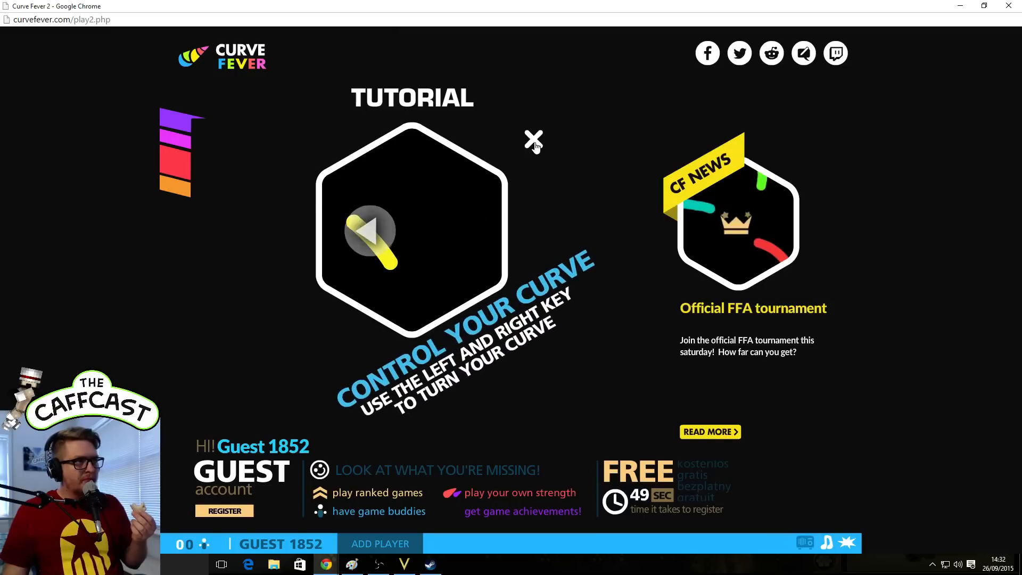
pyautogui.click(534, 140)
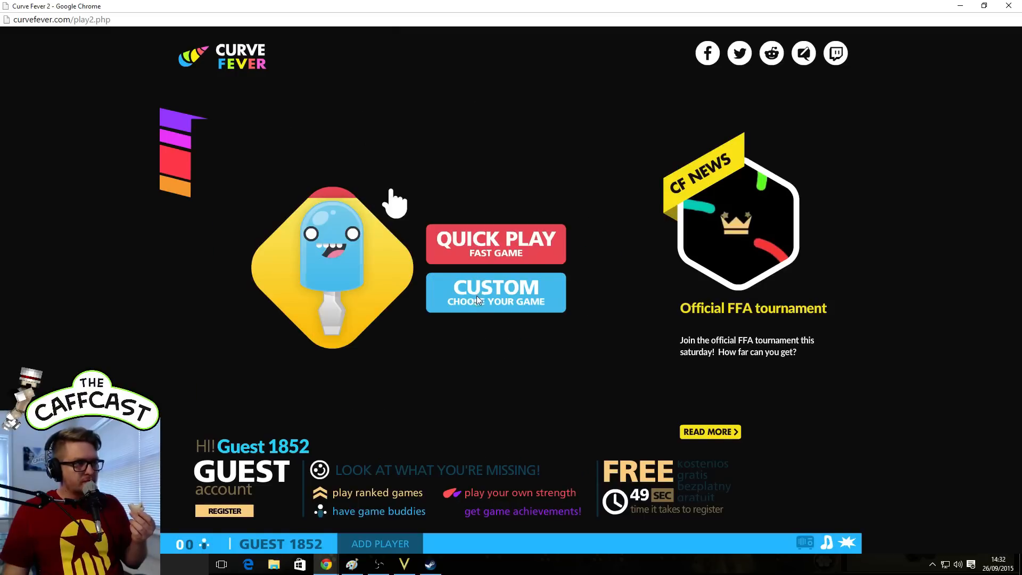
# Create a custom game named 'Caffcast Stream' with a password and enter its lobby.
pyautogui.click(494, 292)
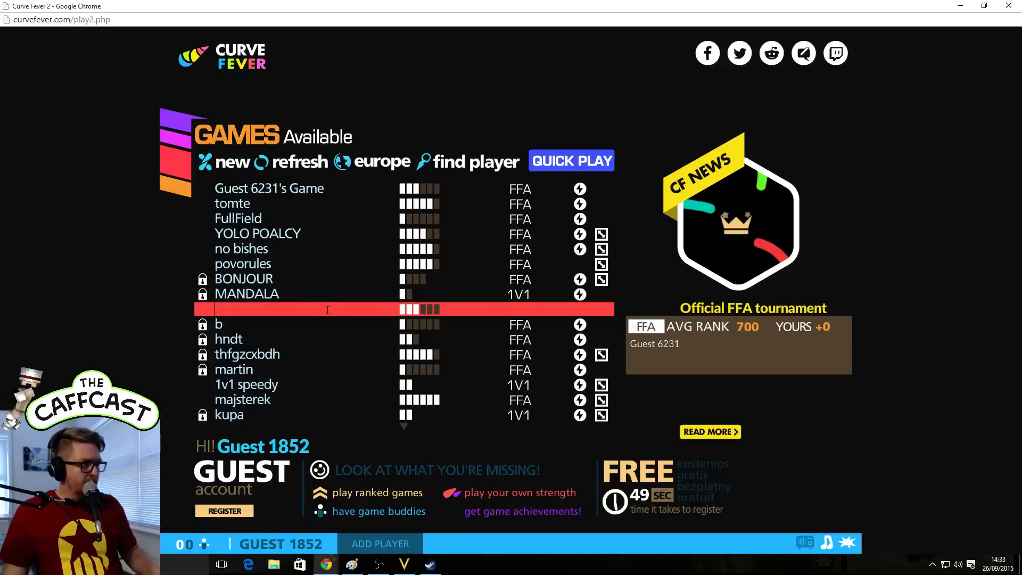
pyautogui.write('caff')
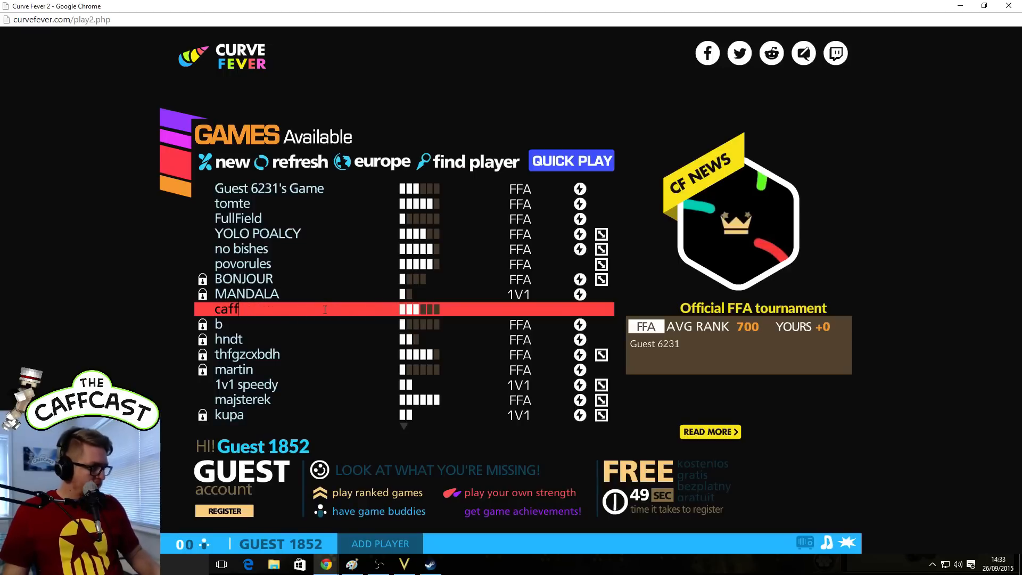
pyautogui.write('pass')
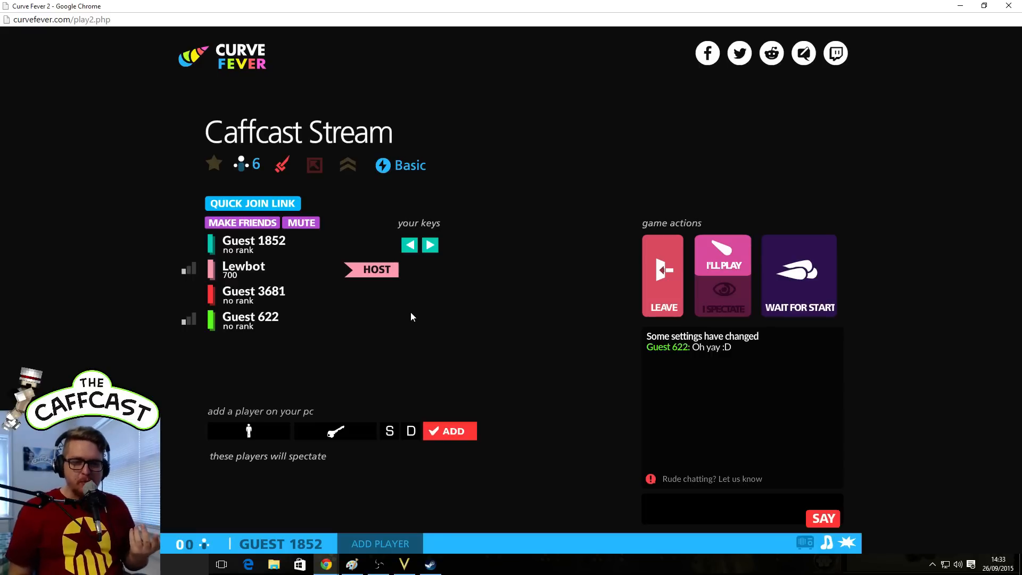
pyautogui.click(730, 517)
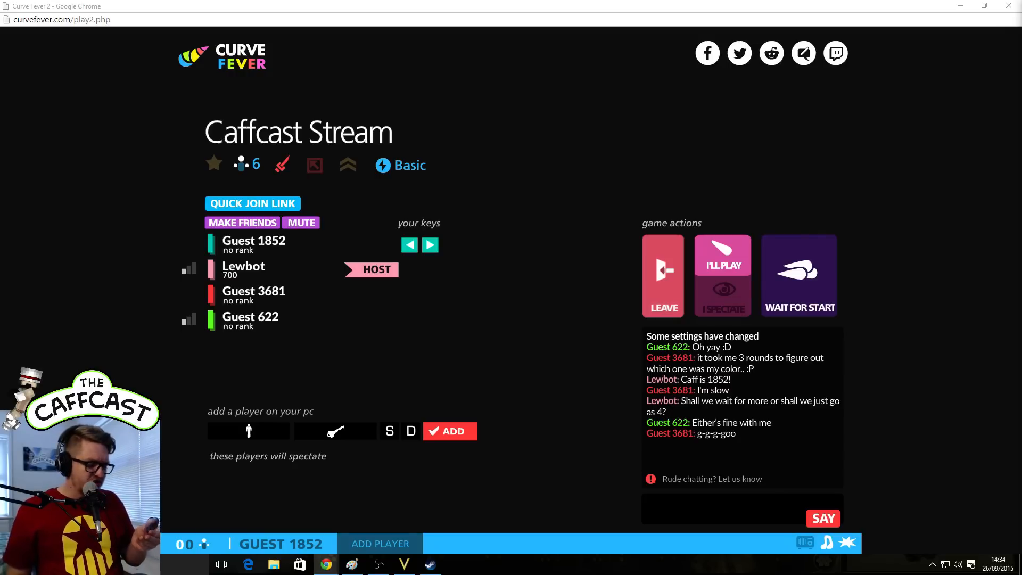
pyautogui.click(799, 275)
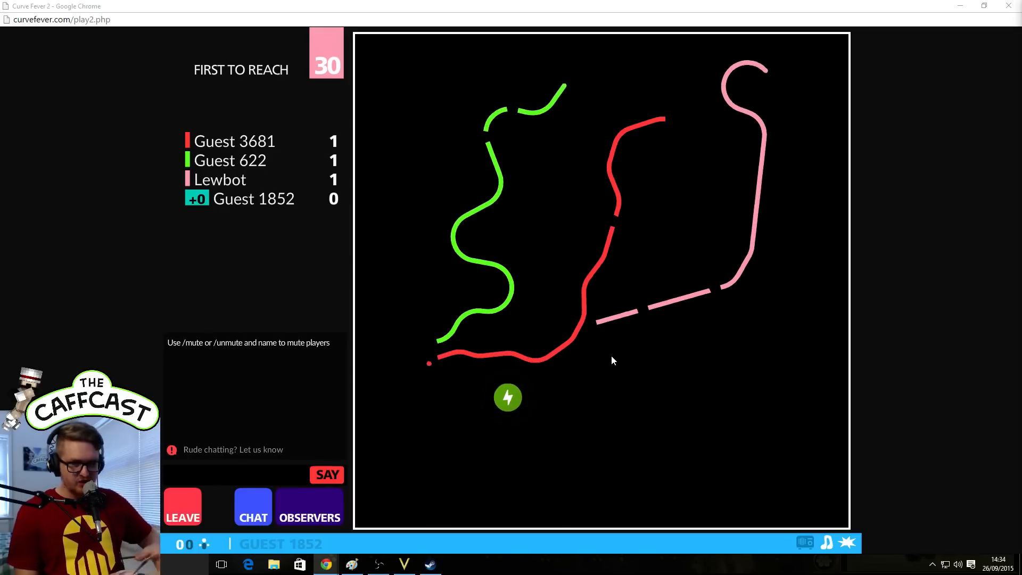
# Continue playing rounds until scores reach 3, 2, 1 and 0.
pyautogui.click(826, 543)
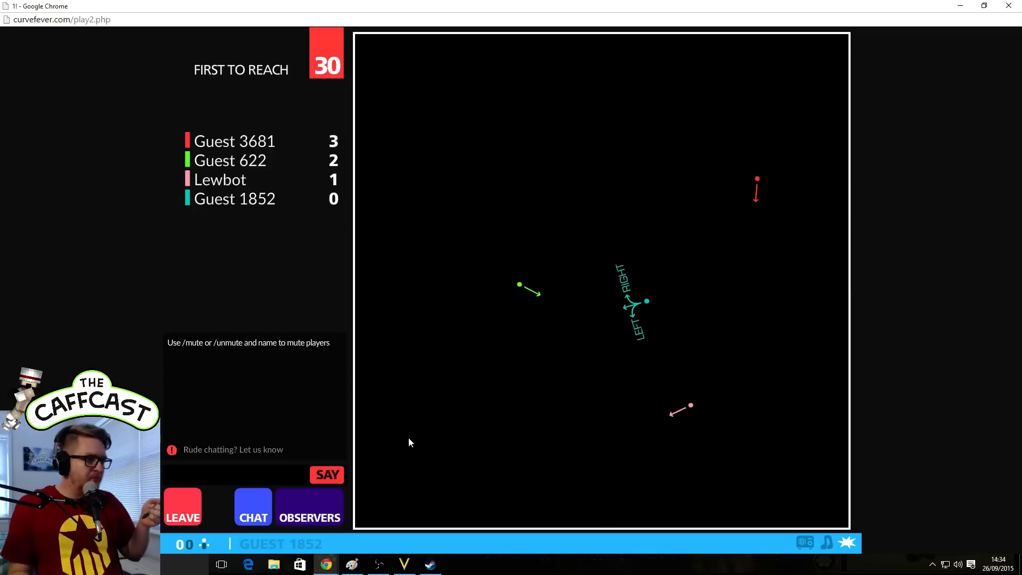
pyautogui.write('a')
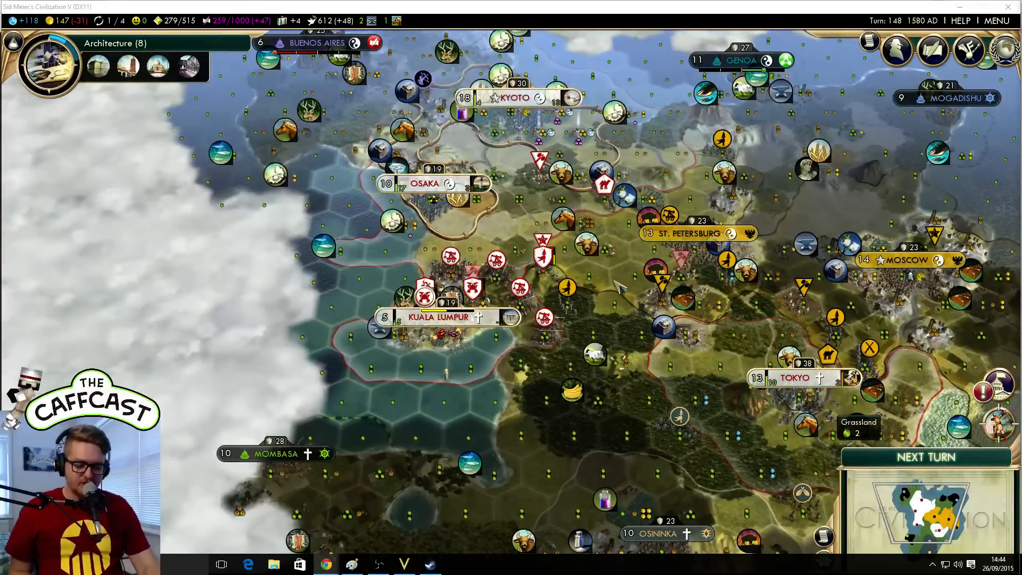
pyautogui.moveTo(662, 325)
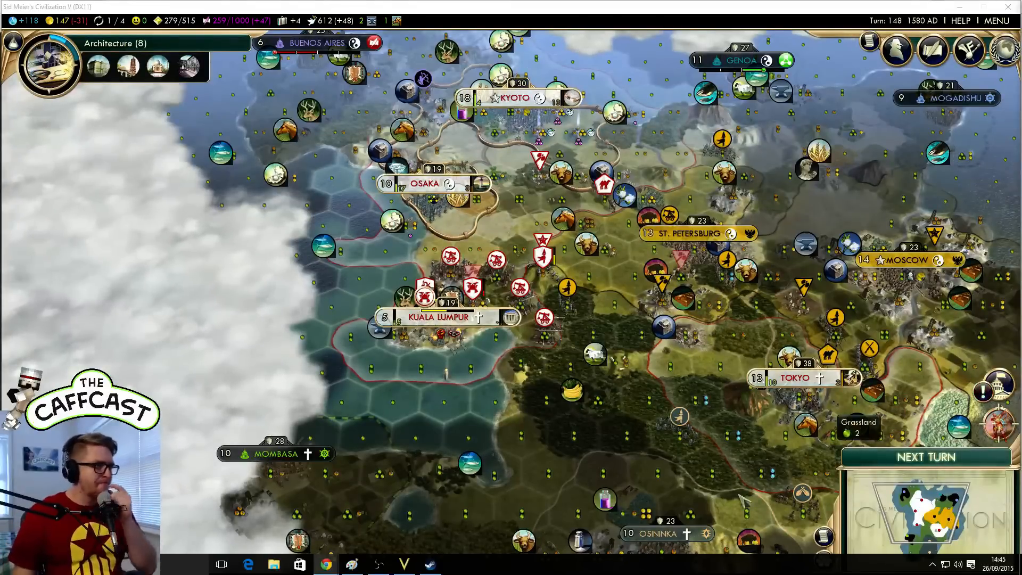
pyautogui.moveTo(639, 378)
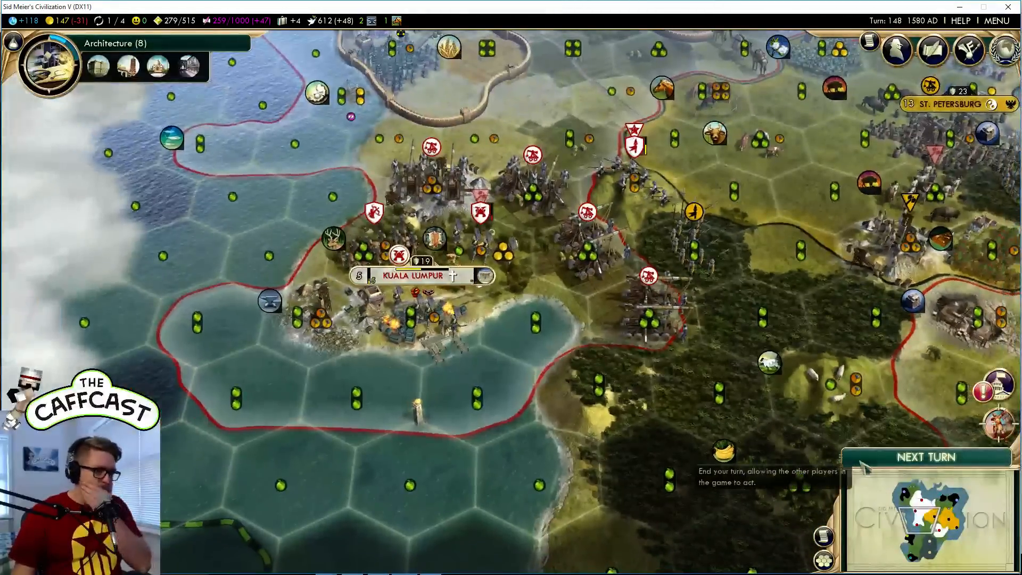
# End turn 148 in Civilization V, advancing to turn 149 (1590 AD).
pyautogui.click(926, 456)
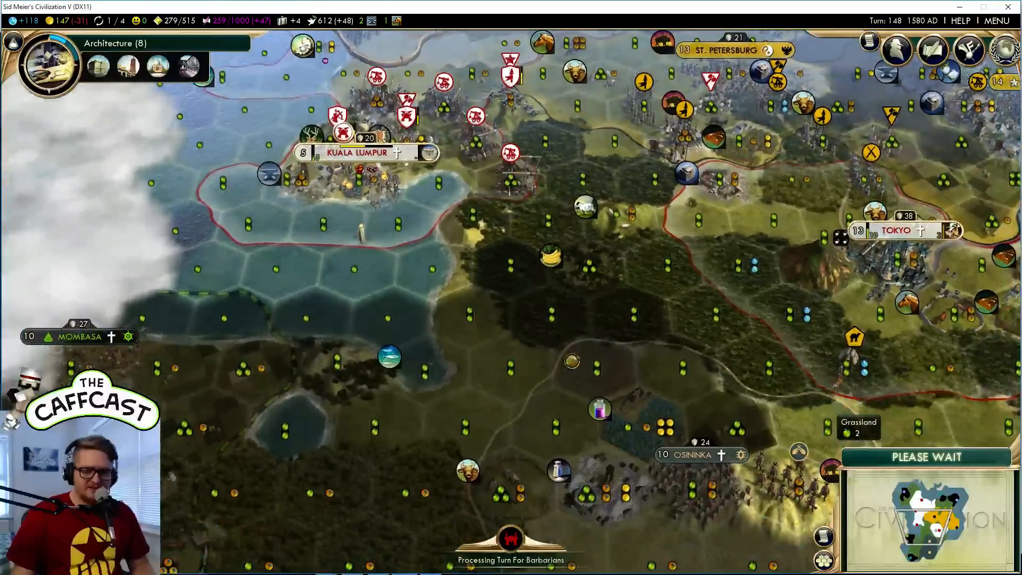
pyautogui.click(924, 456)
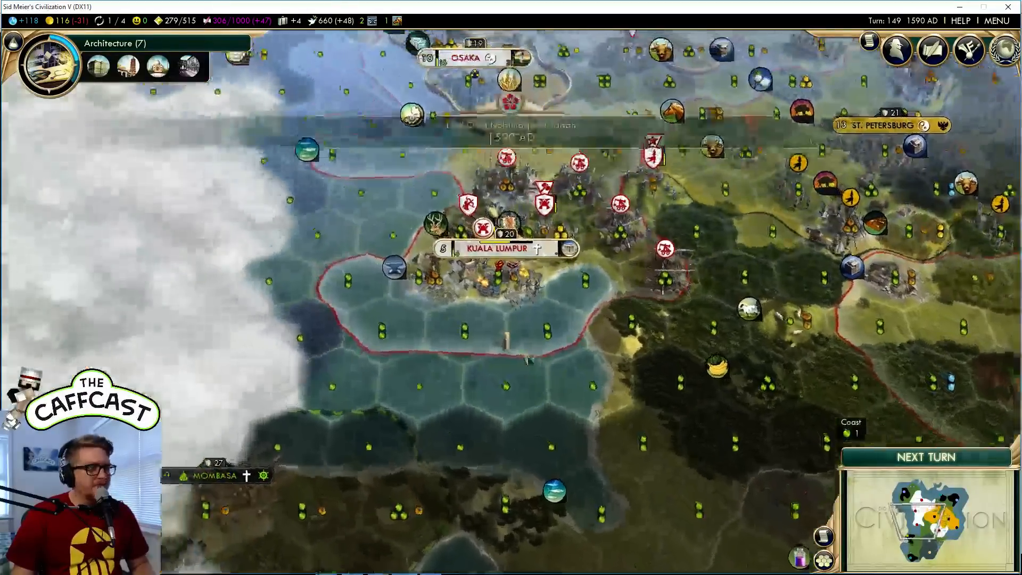